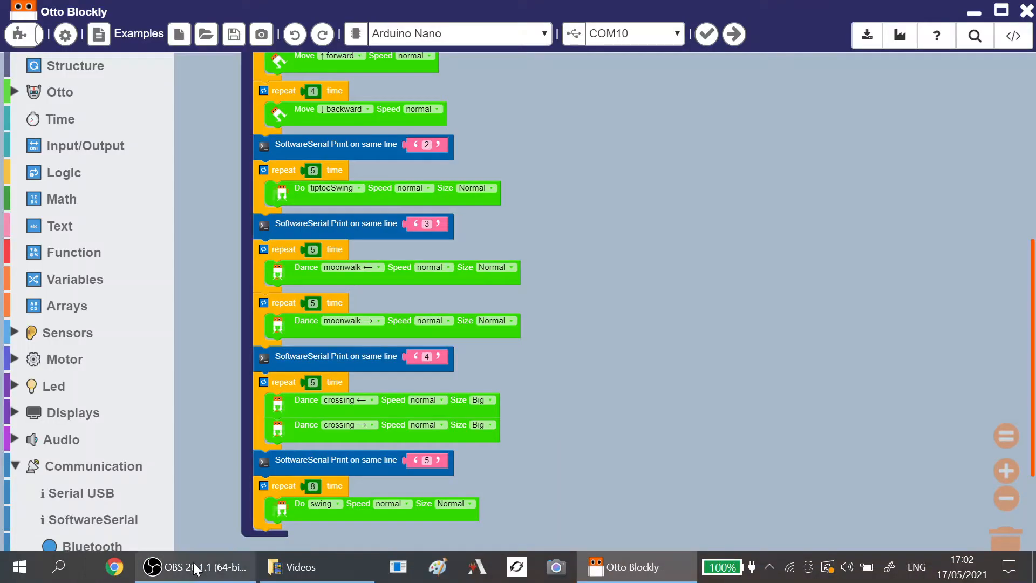
# Step: Return to Otto Blockly and scroll through the master dance program to review it
pyautogui.click(194, 566)
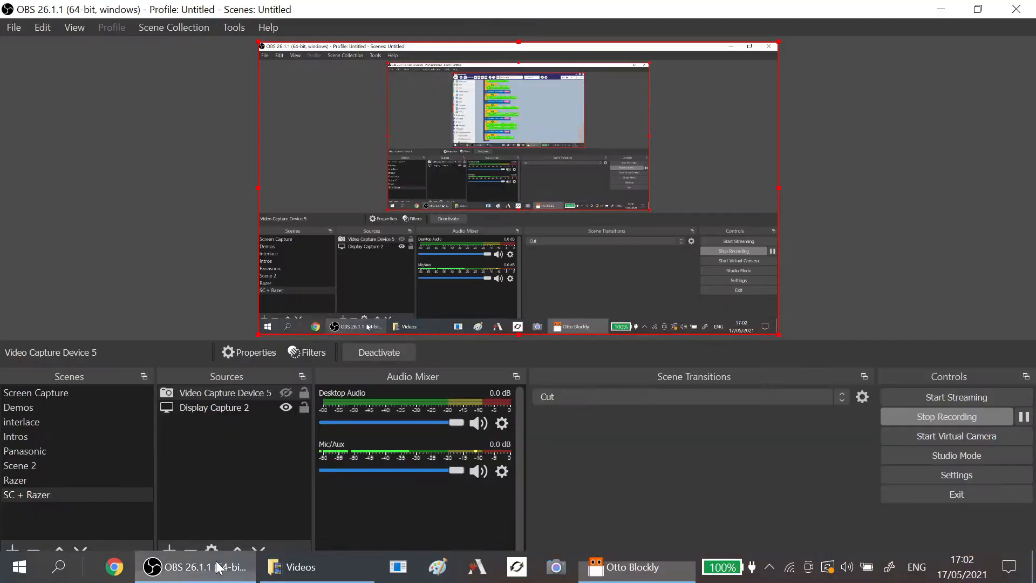
pyautogui.click(631, 566)
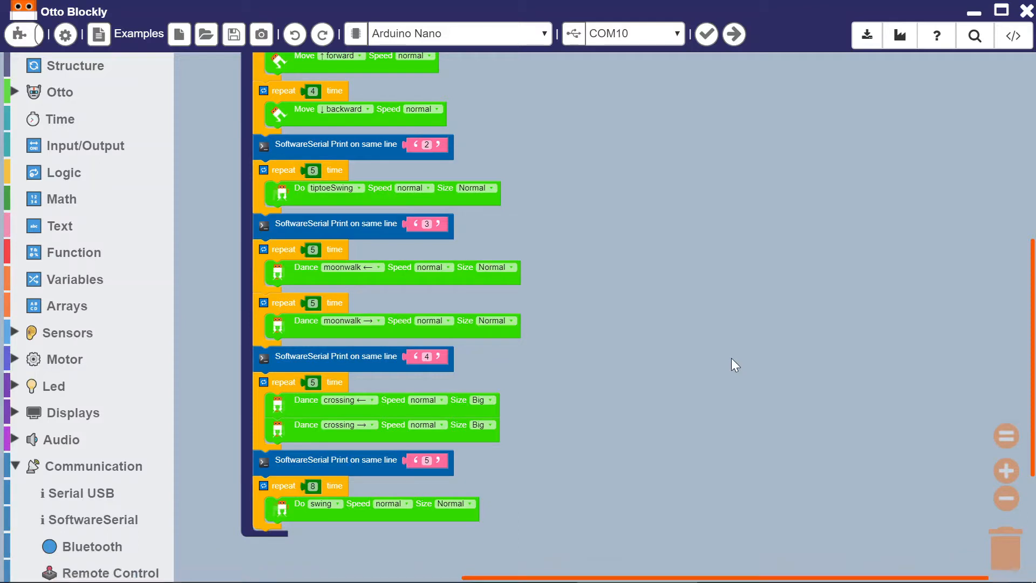
pyautogui.scroll(3)
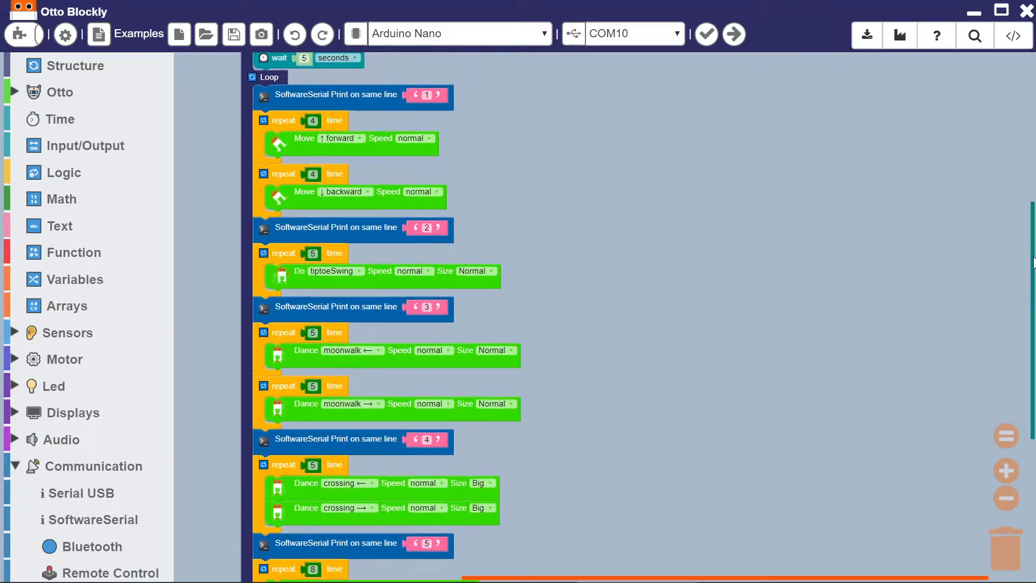
pyautogui.scroll(3)
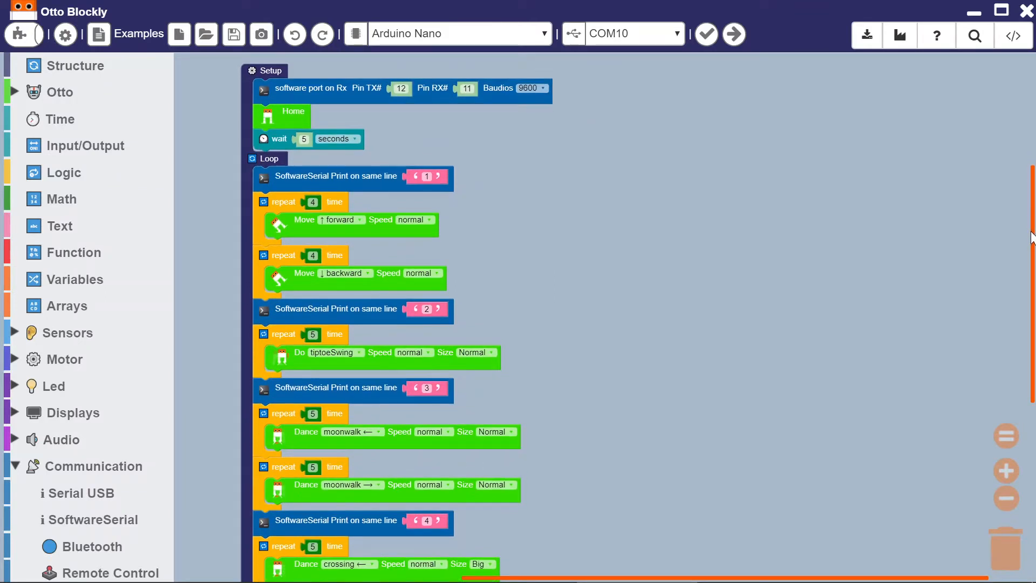
pyautogui.scroll(3)
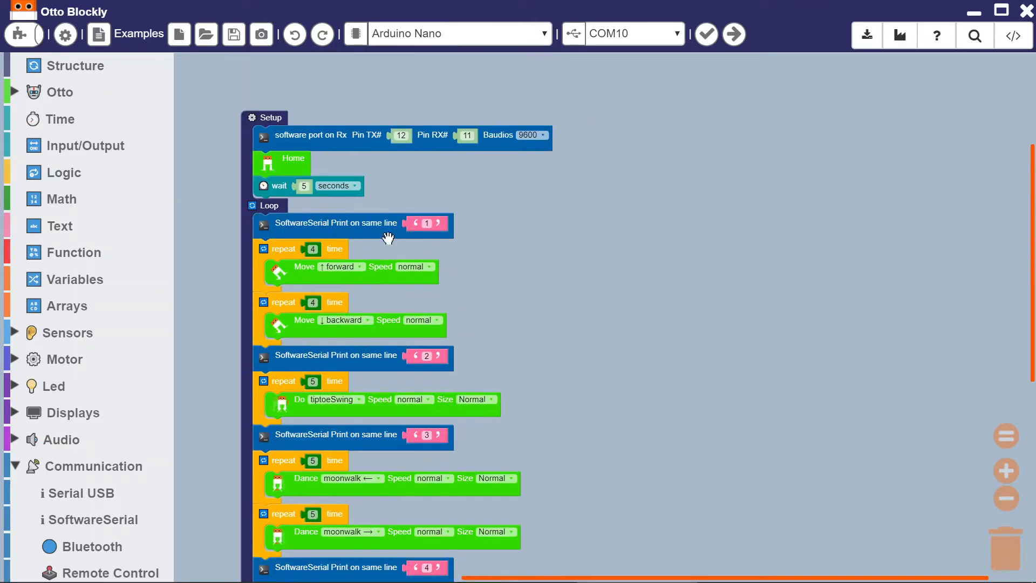
pyautogui.scroll(3)
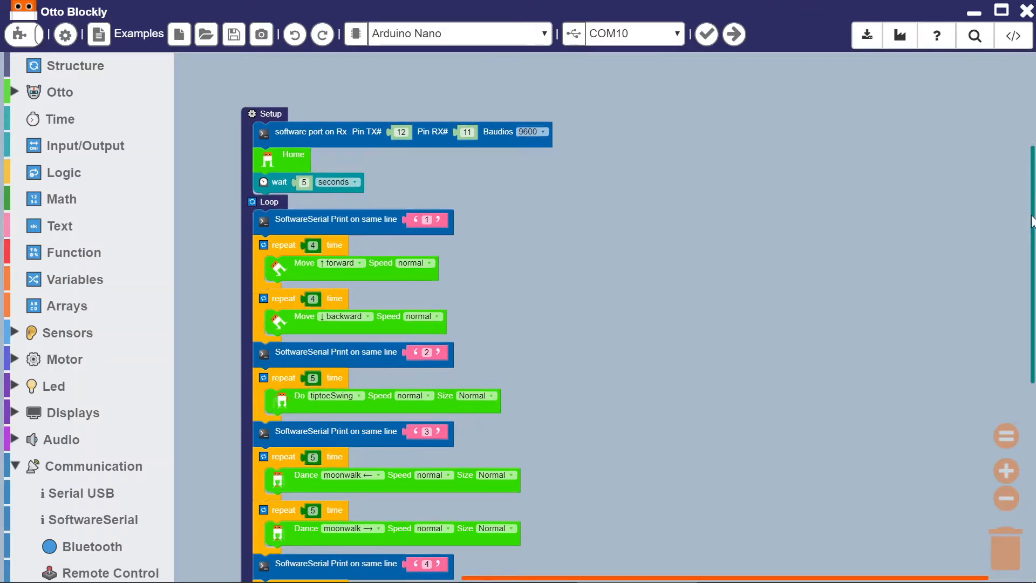
pyautogui.scroll(-3)
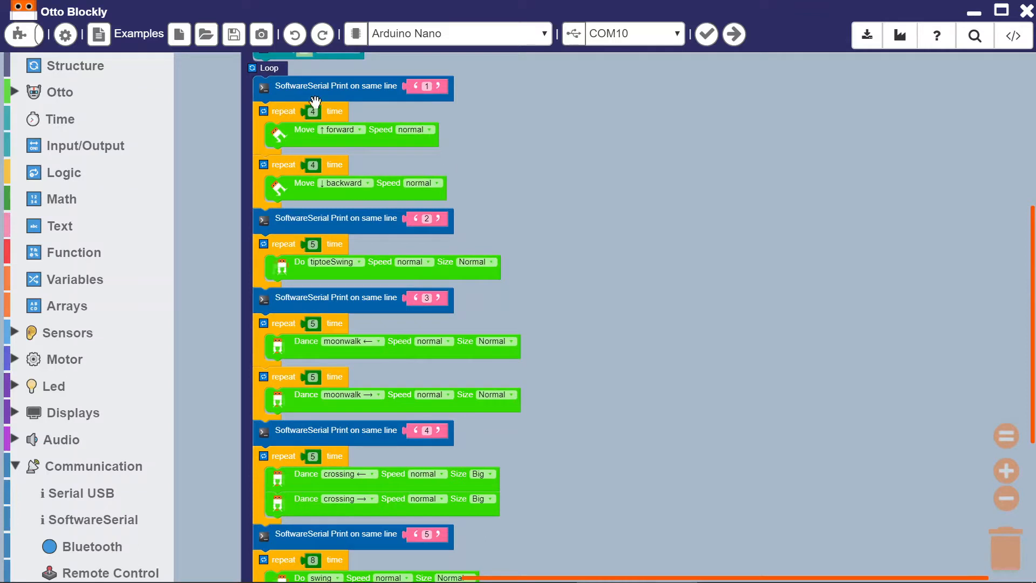
pyautogui.moveTo(554, 146)
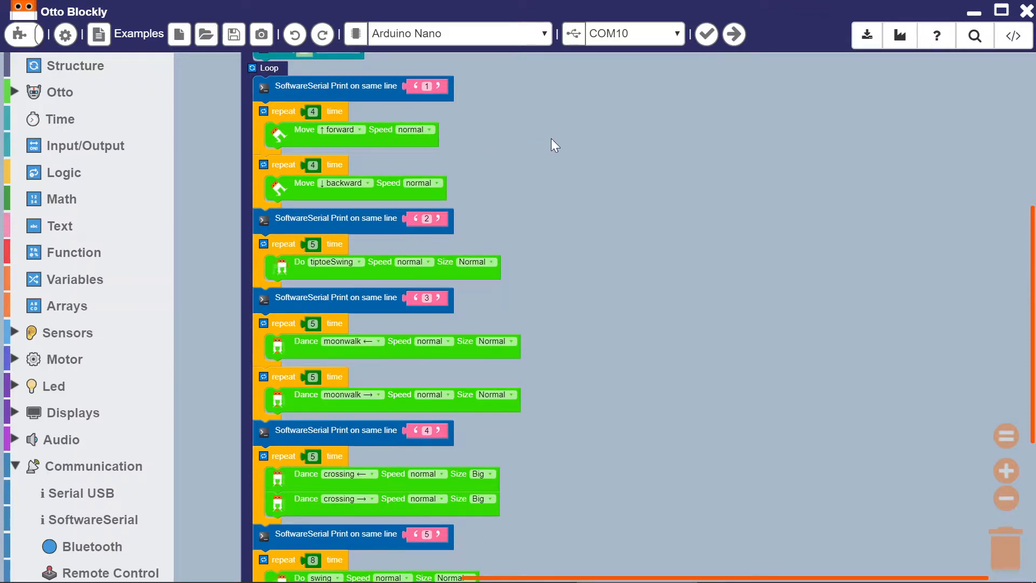
pyautogui.moveTo(978, 180)
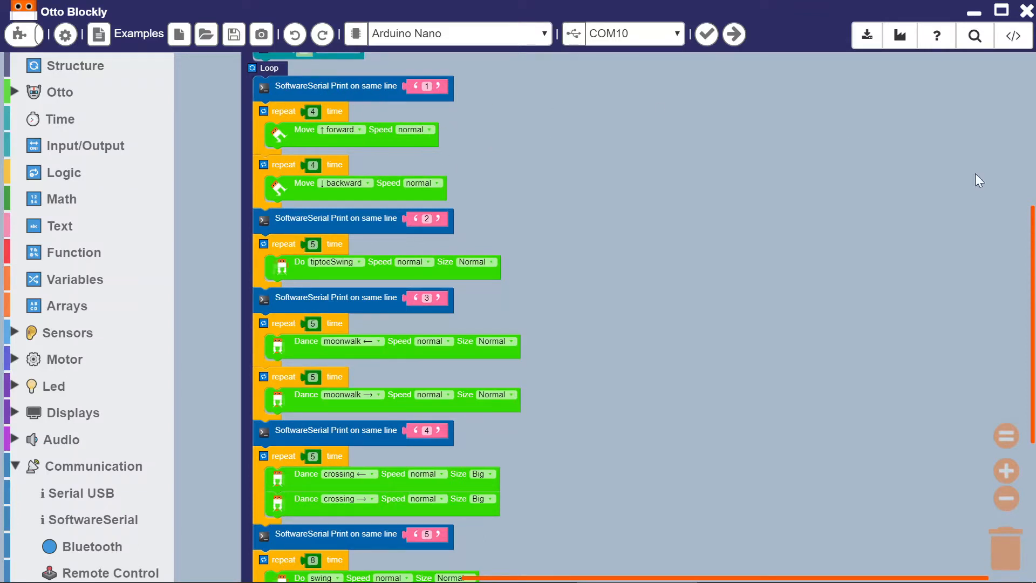
pyautogui.scroll(3)
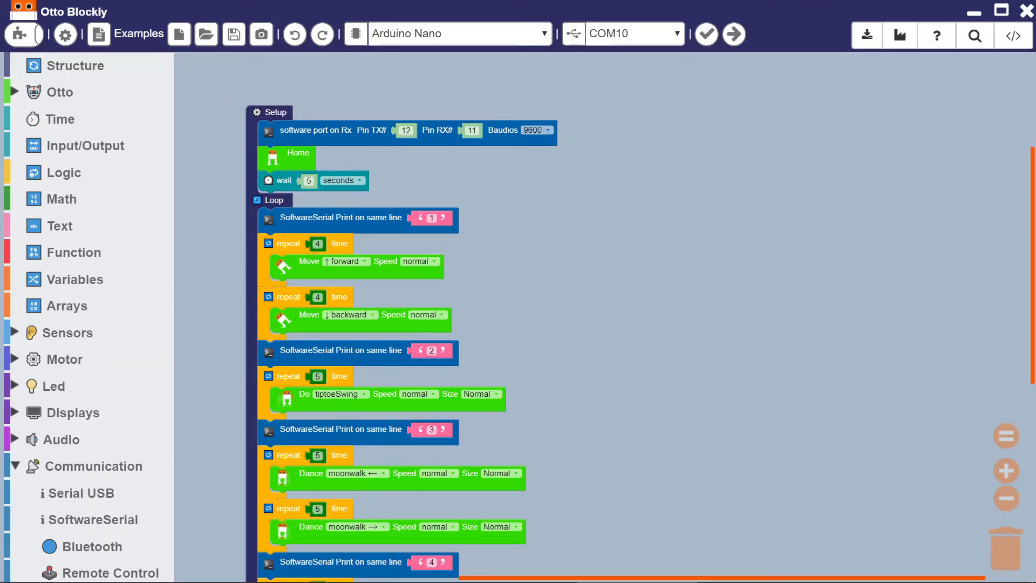
pyautogui.moveTo(233, 34)
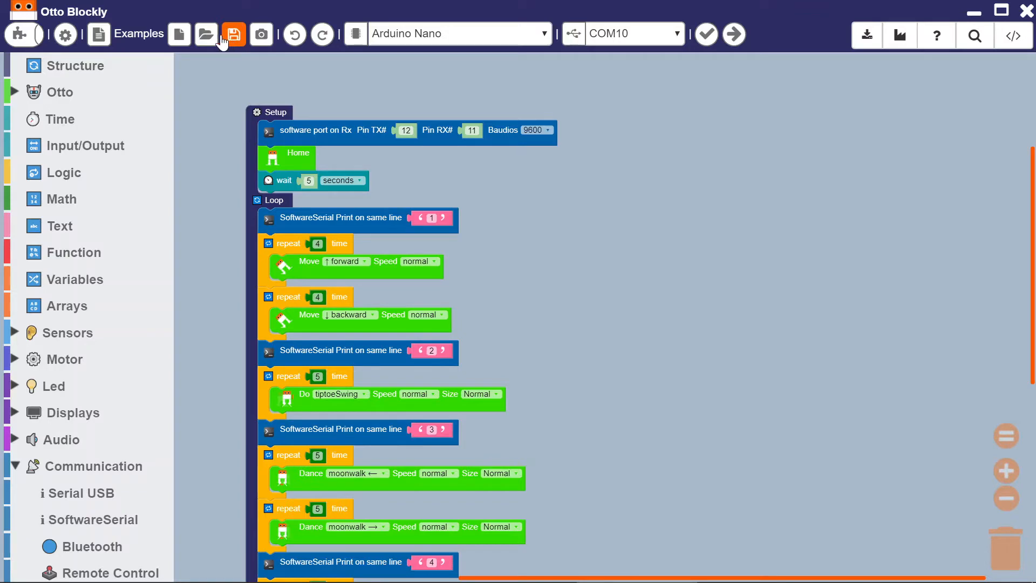
# Step: Load the Nano_Slave.bloc NeoPixel effects program from Downloads
pyautogui.click(205, 34)
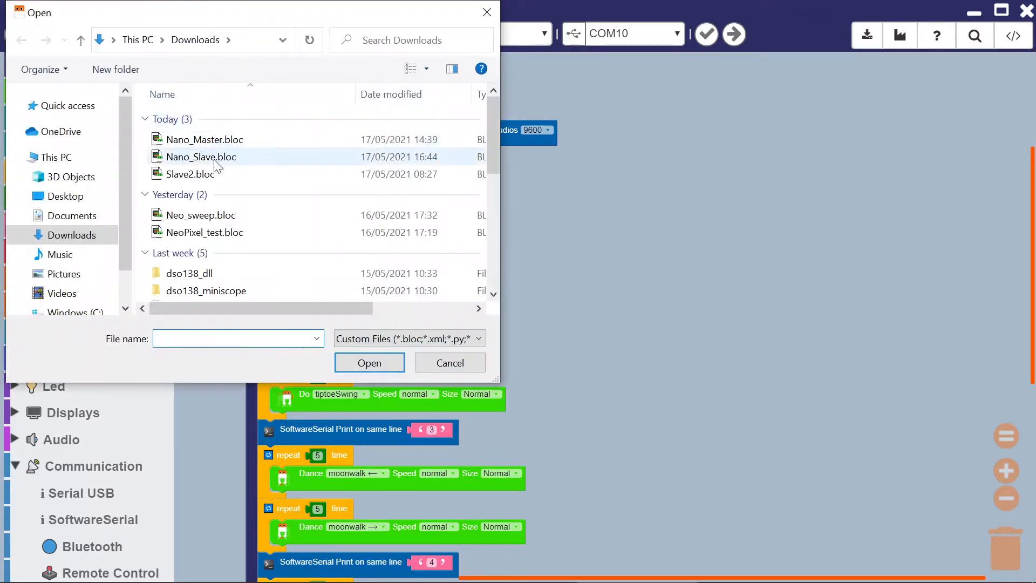
pyautogui.click(201, 157)
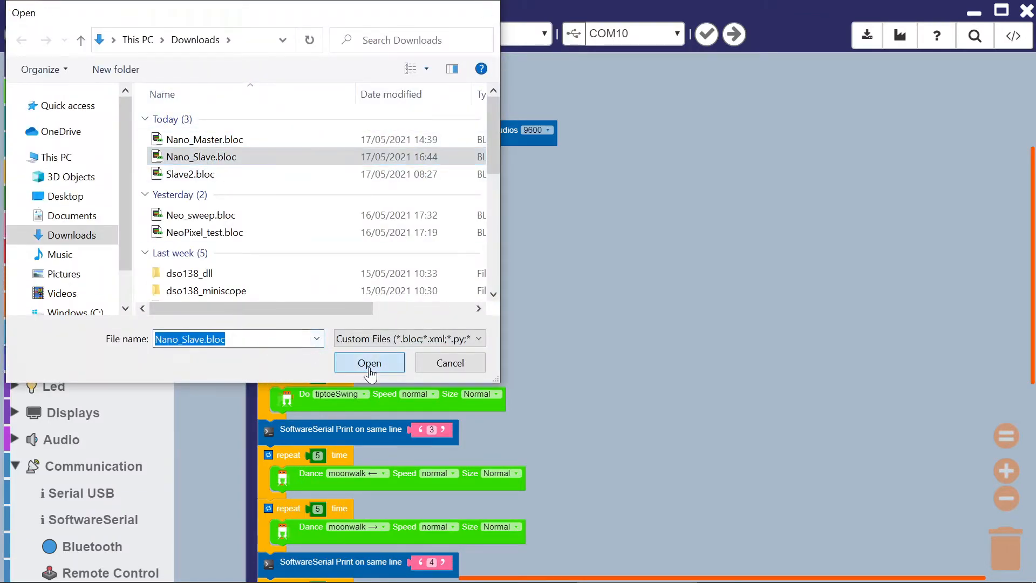
pyautogui.click(369, 363)
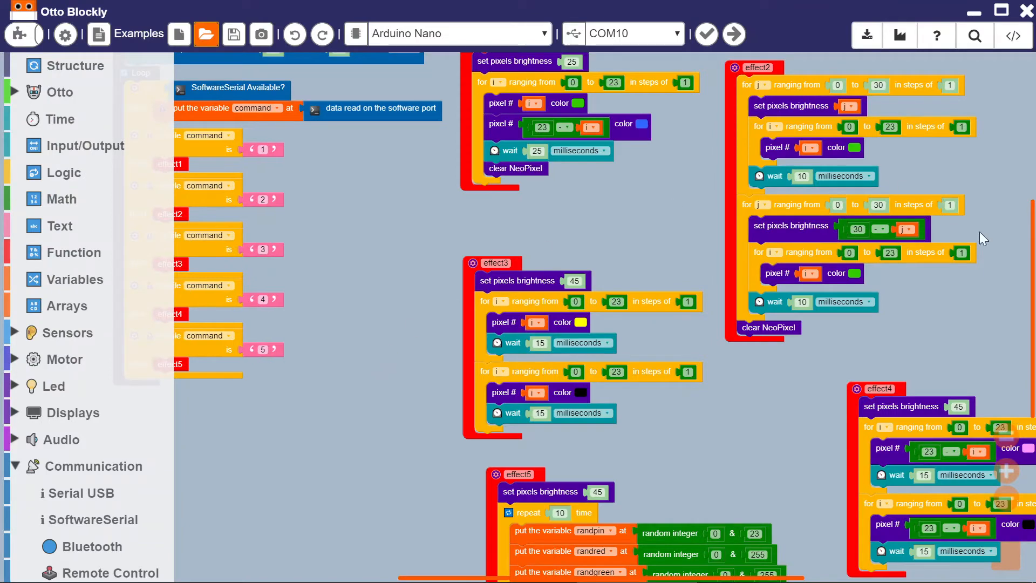
pyautogui.scroll(3)
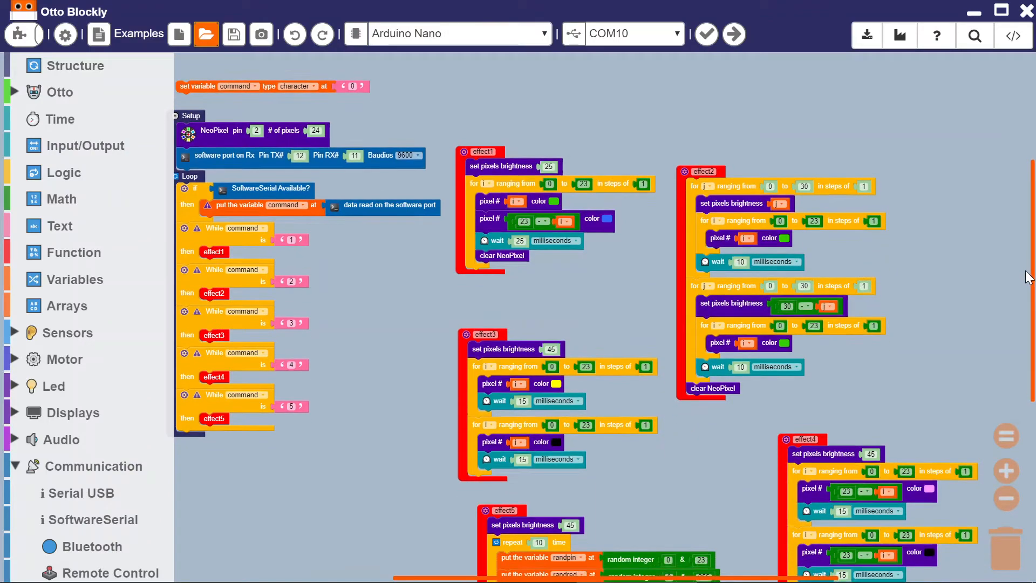
pyautogui.scroll(-3)
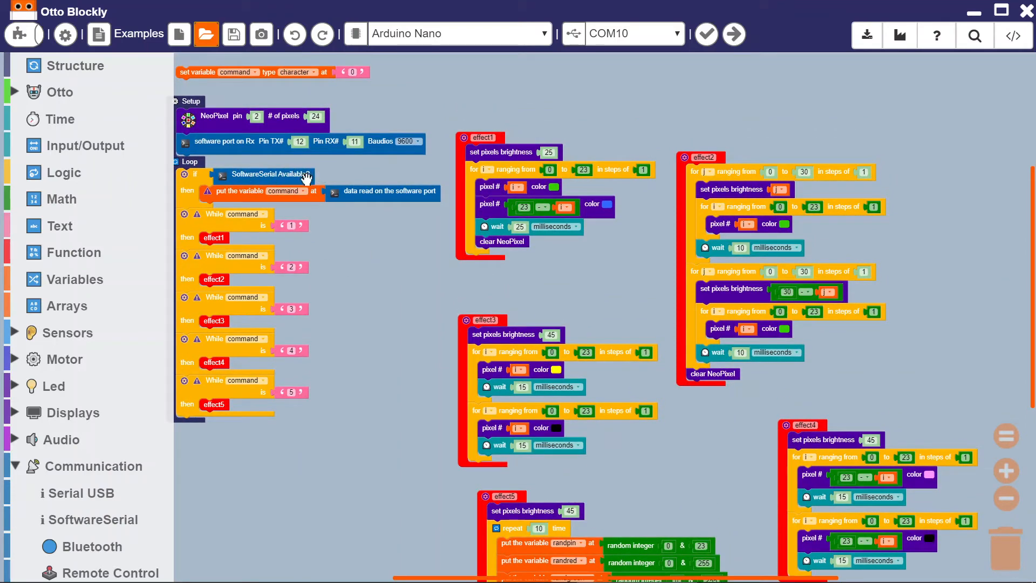
pyautogui.moveTo(354, 164)
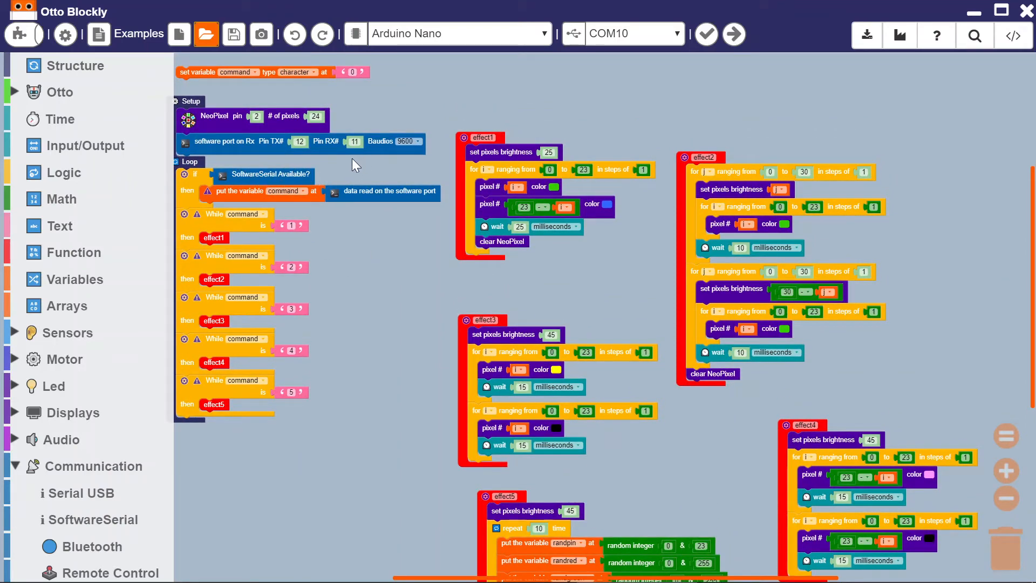
pyautogui.moveTo(282, 234)
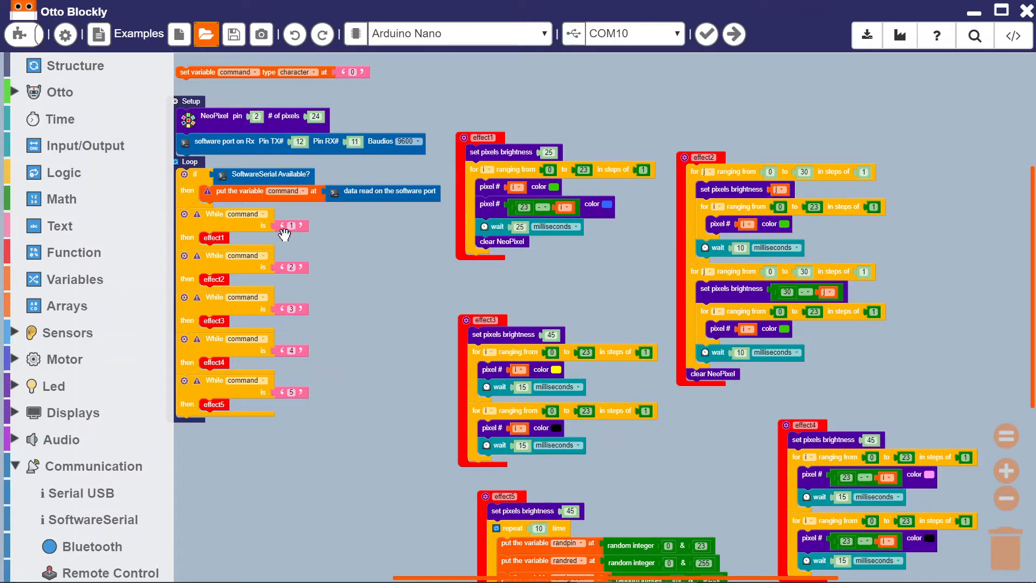
pyautogui.moveTo(305, 331)
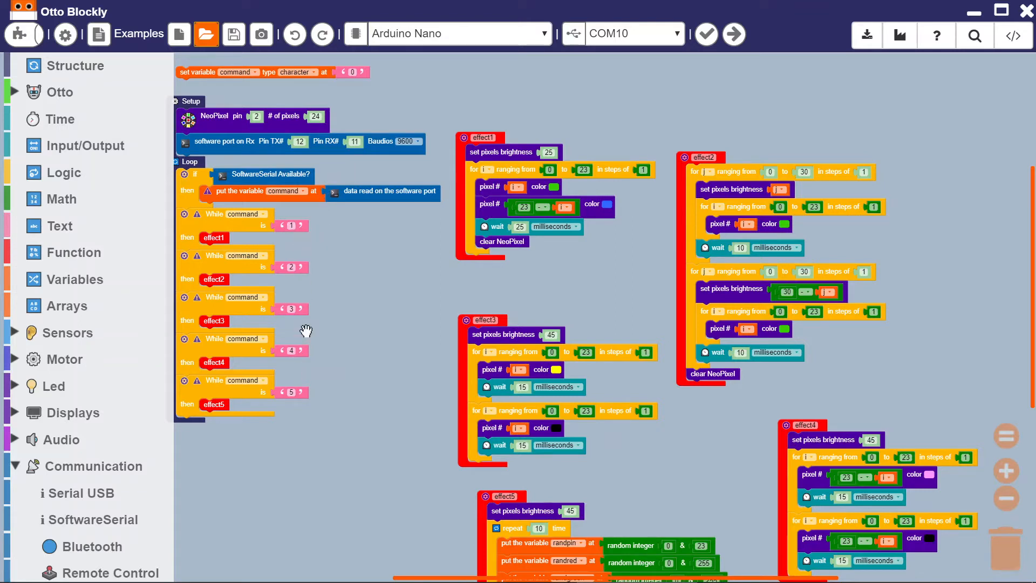
pyautogui.moveTo(321, 274)
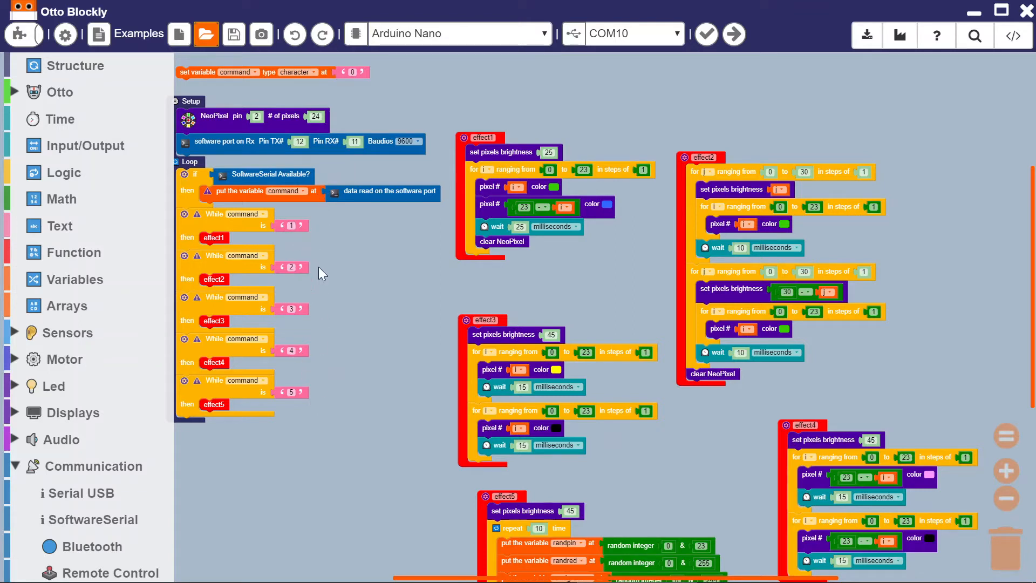
pyautogui.moveTo(320, 358)
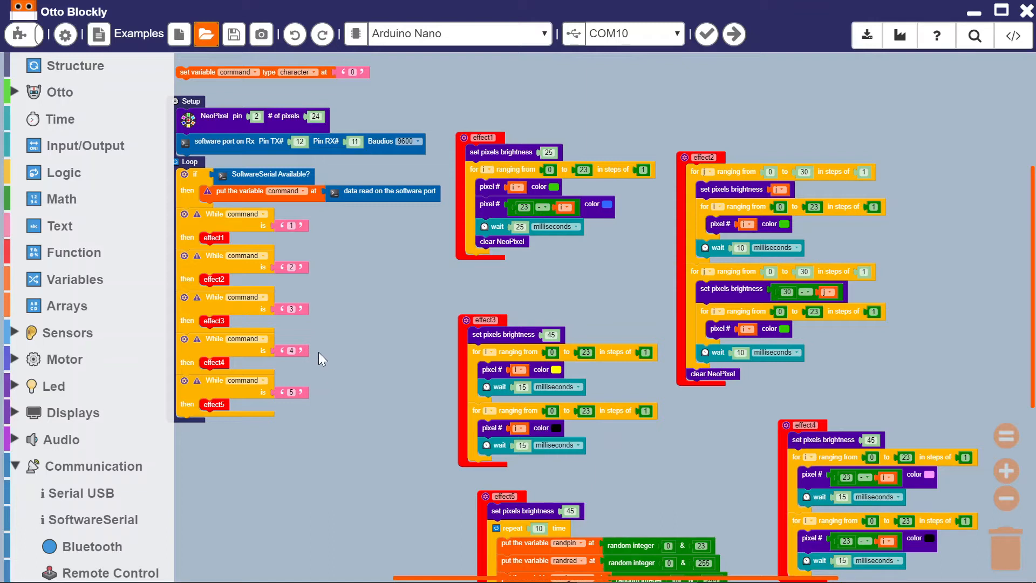
pyautogui.moveTo(326, 371)
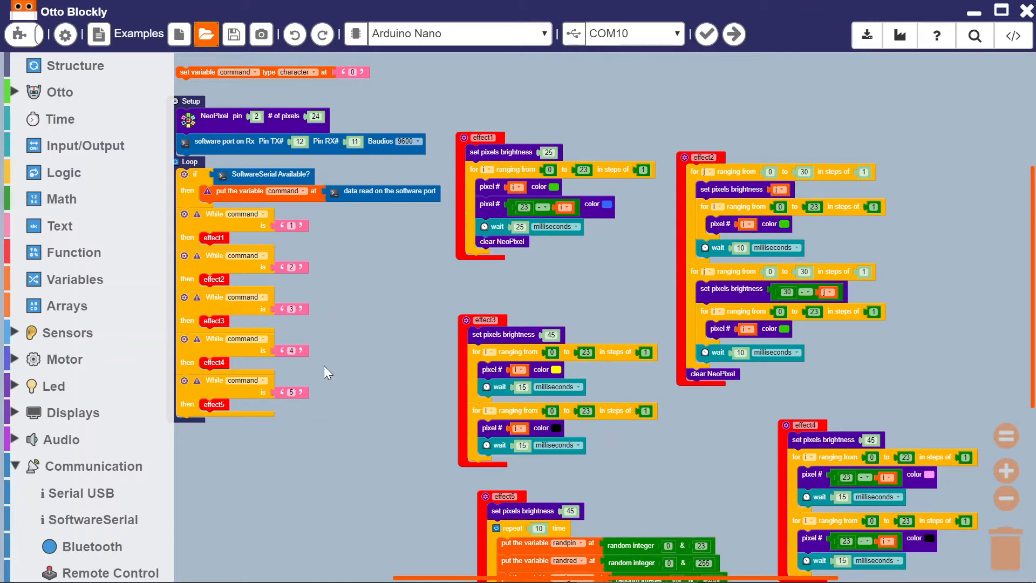
pyautogui.moveTo(317, 338)
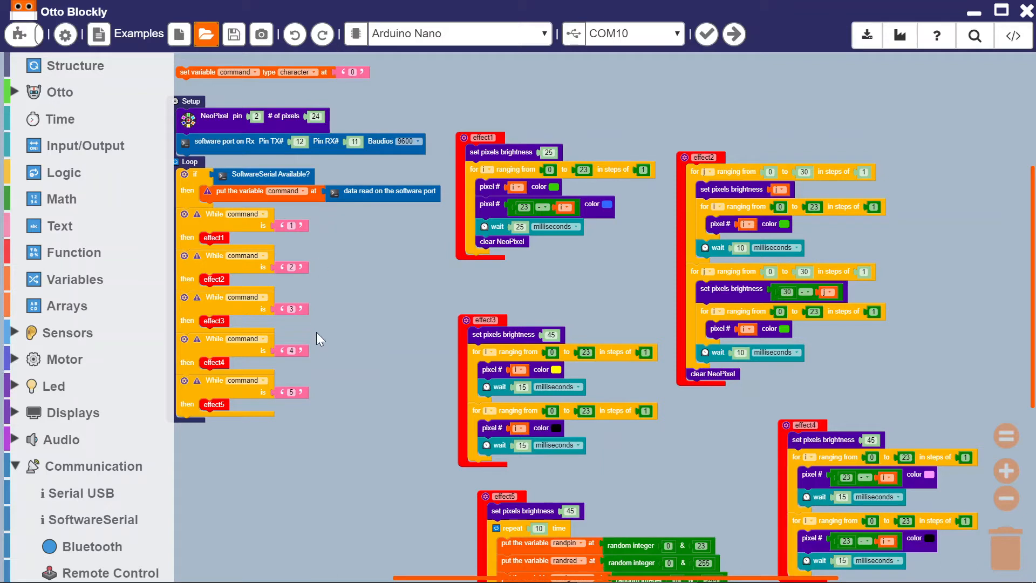
pyautogui.moveTo(346, 293)
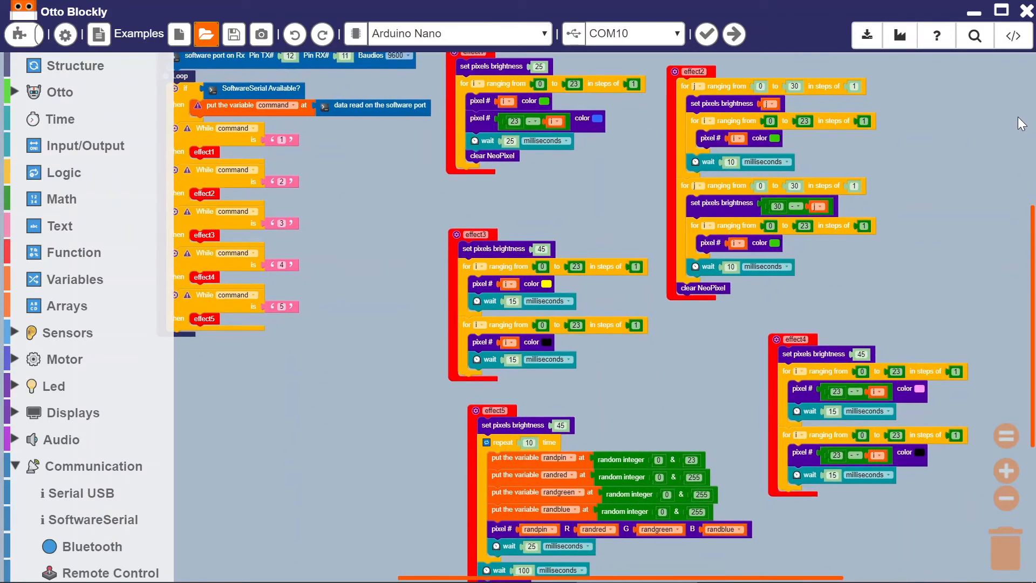
pyautogui.scroll(-3)
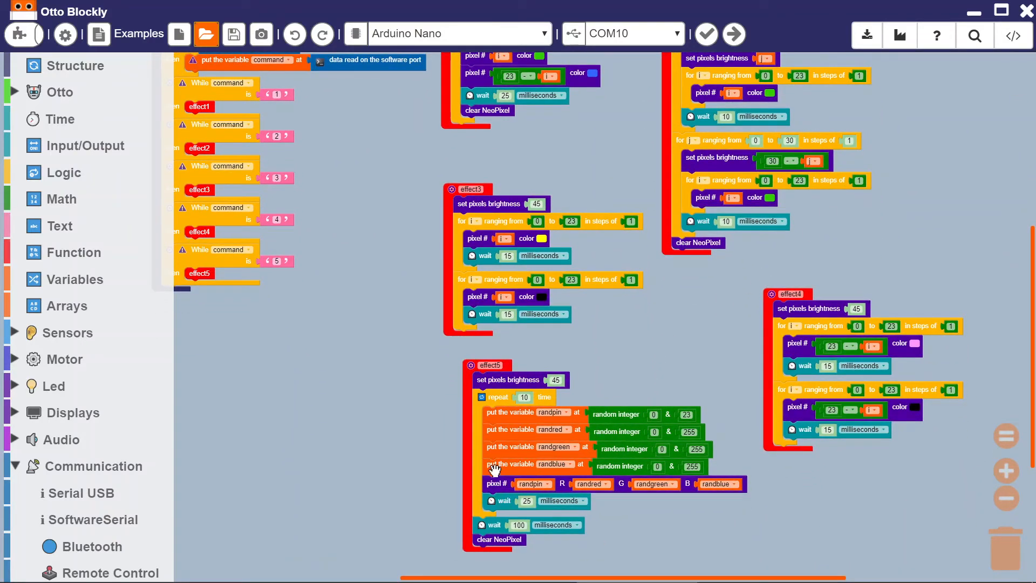
pyautogui.moveTo(498, 488)
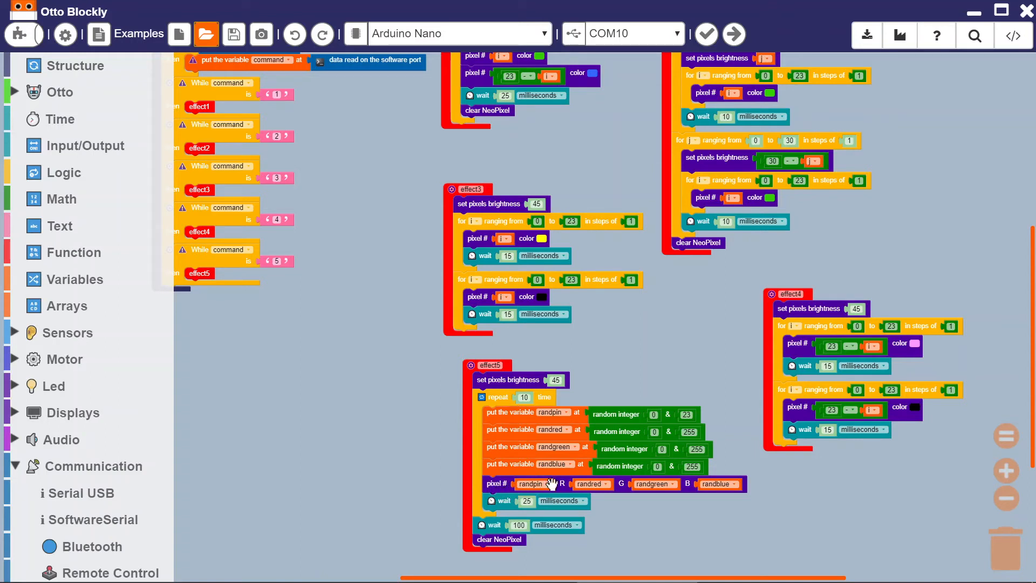
pyautogui.moveTo(517, 506)
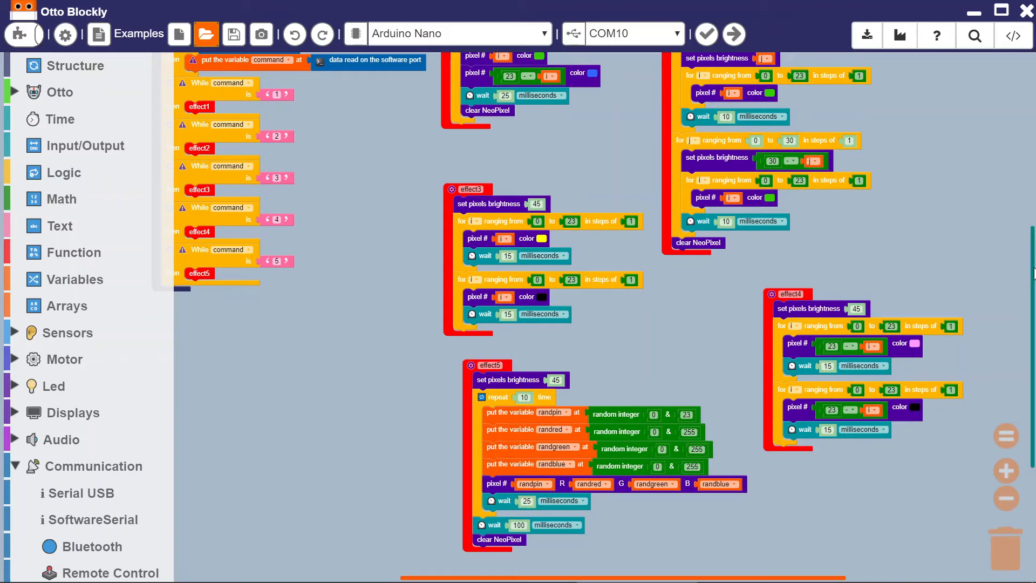
pyautogui.scroll(3)
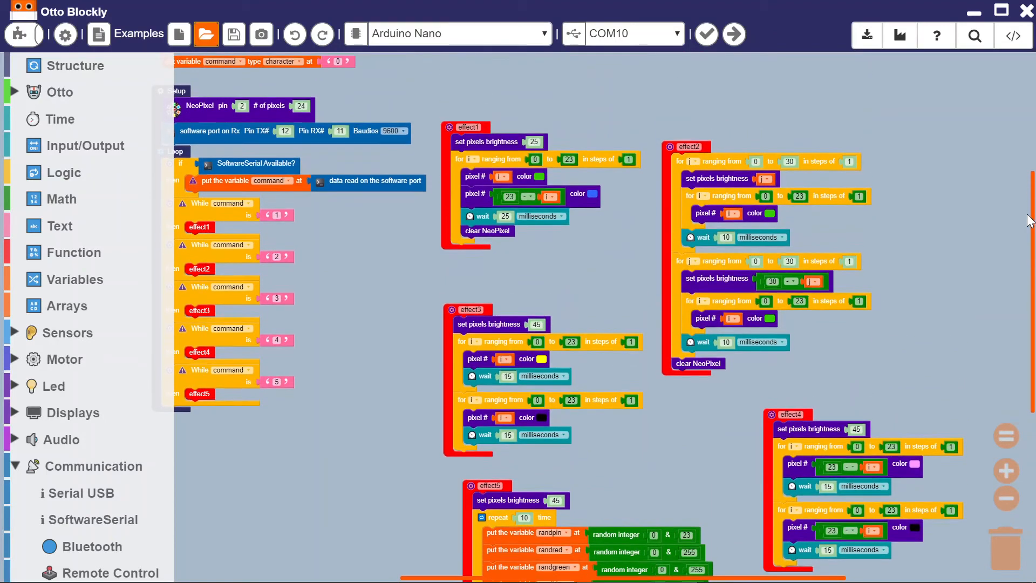
pyautogui.scroll(3)
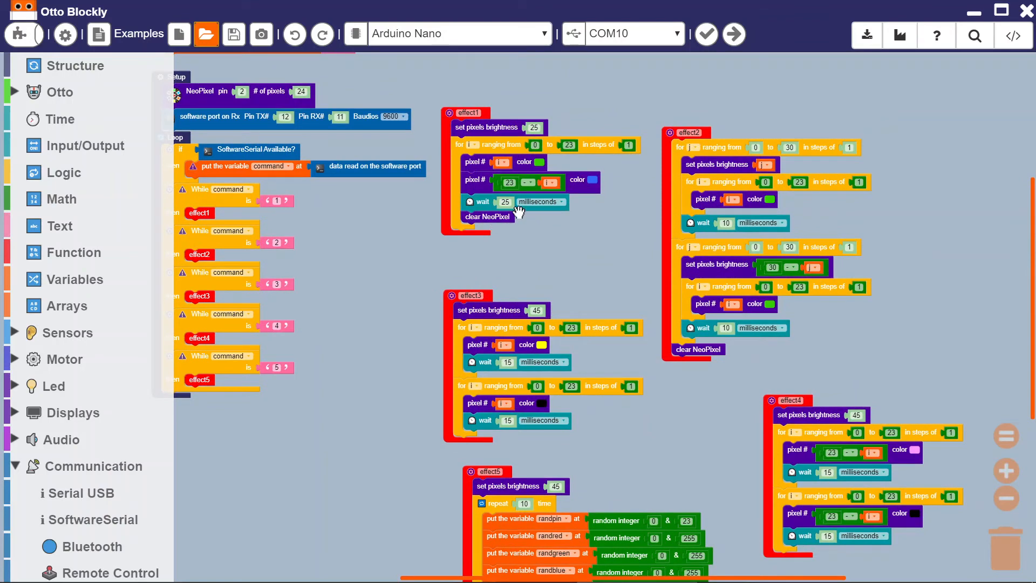
pyautogui.moveTo(575, 311)
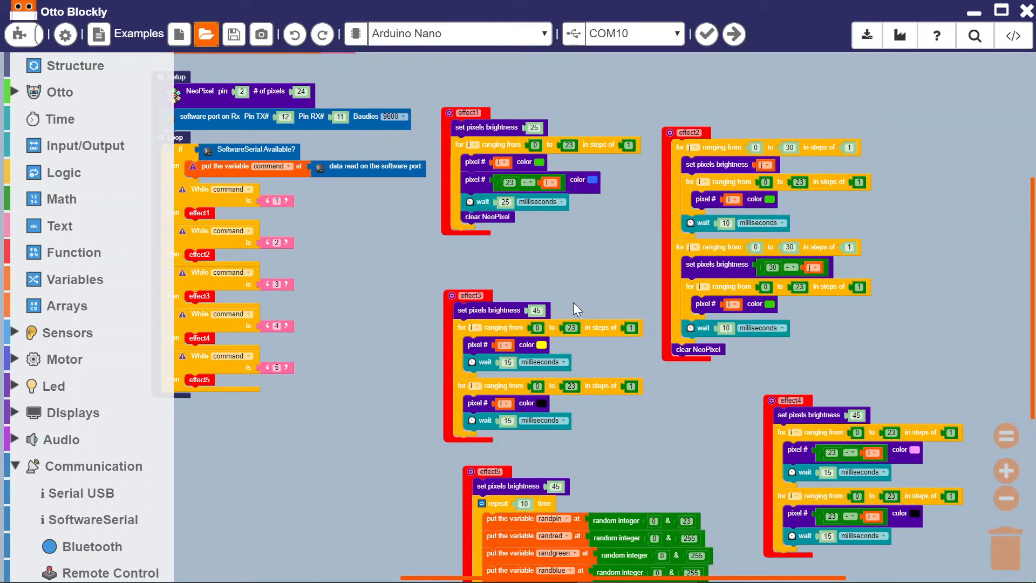
pyautogui.moveTo(890, 325)
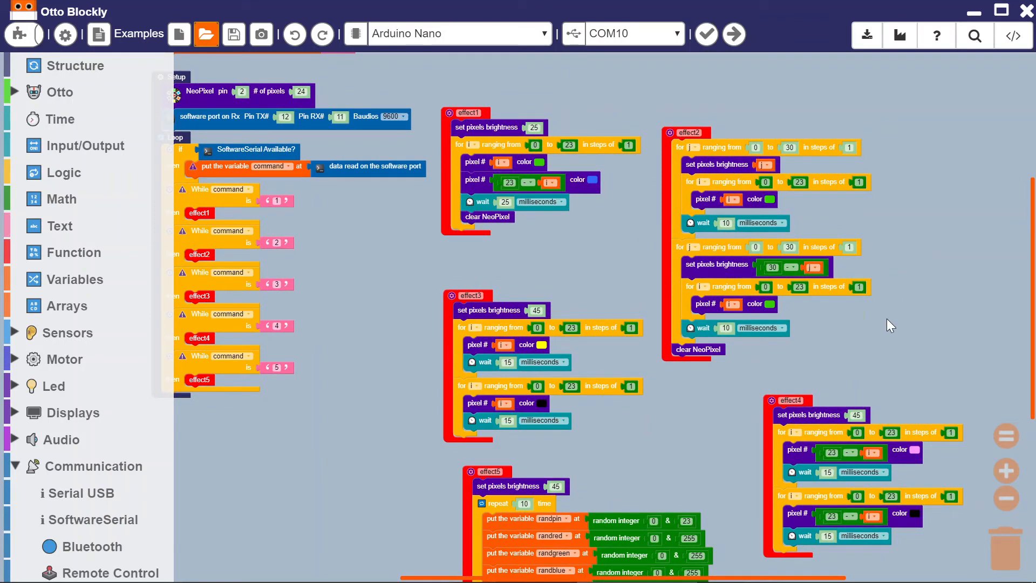
pyautogui.moveTo(368, 264)
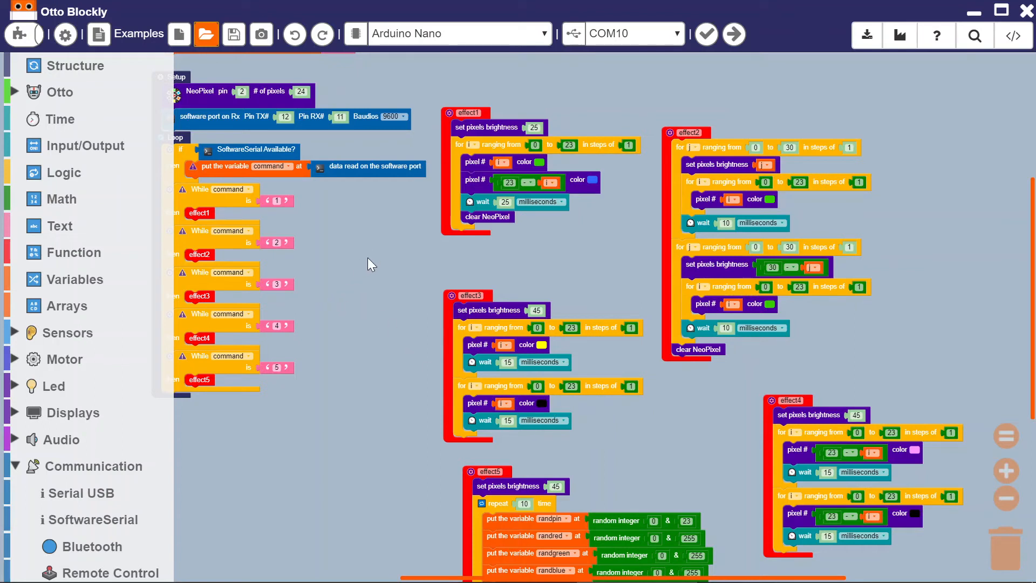
pyautogui.moveTo(364, 243)
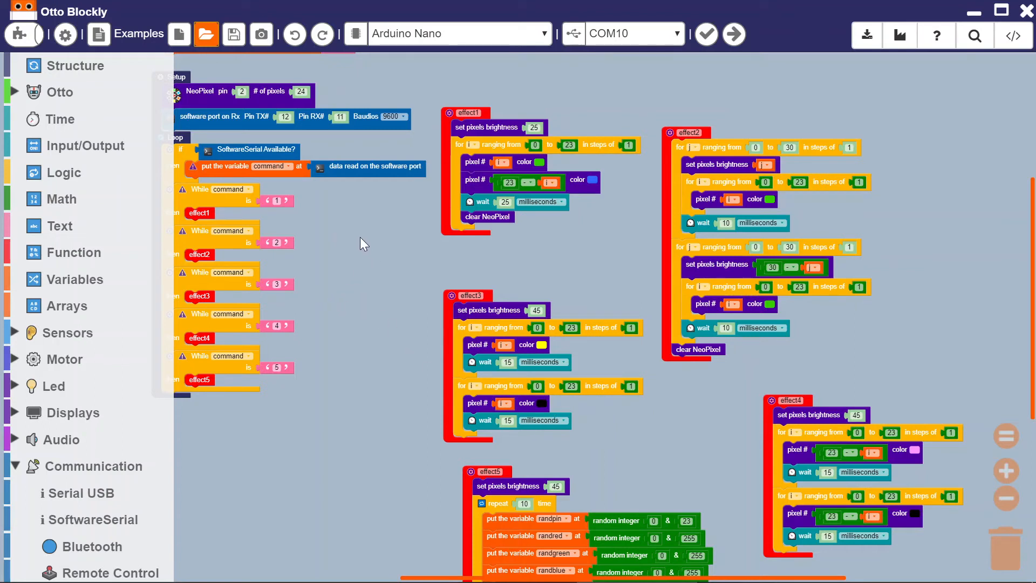
pyautogui.moveTo(379, 252)
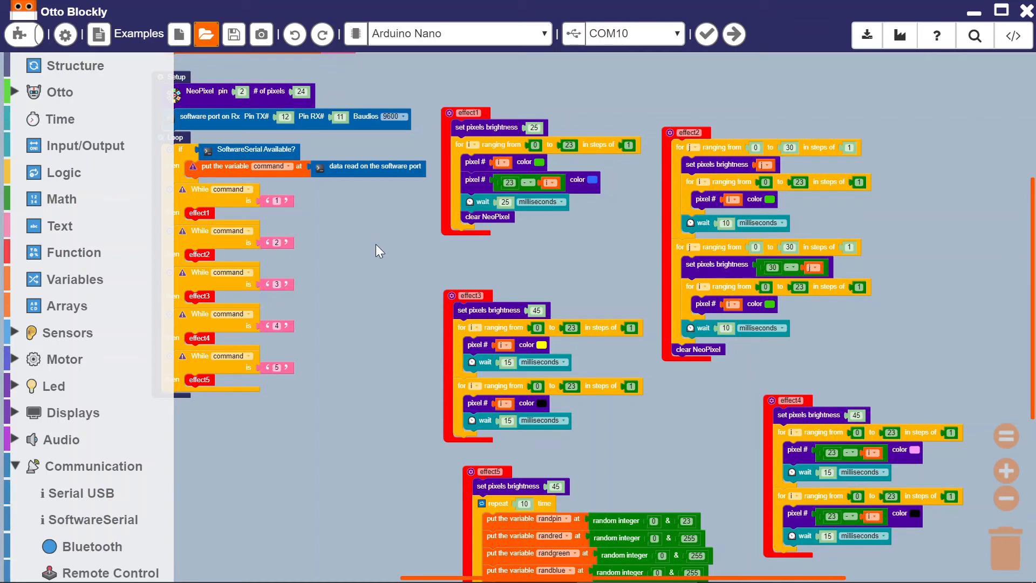
pyautogui.moveTo(340, 332)
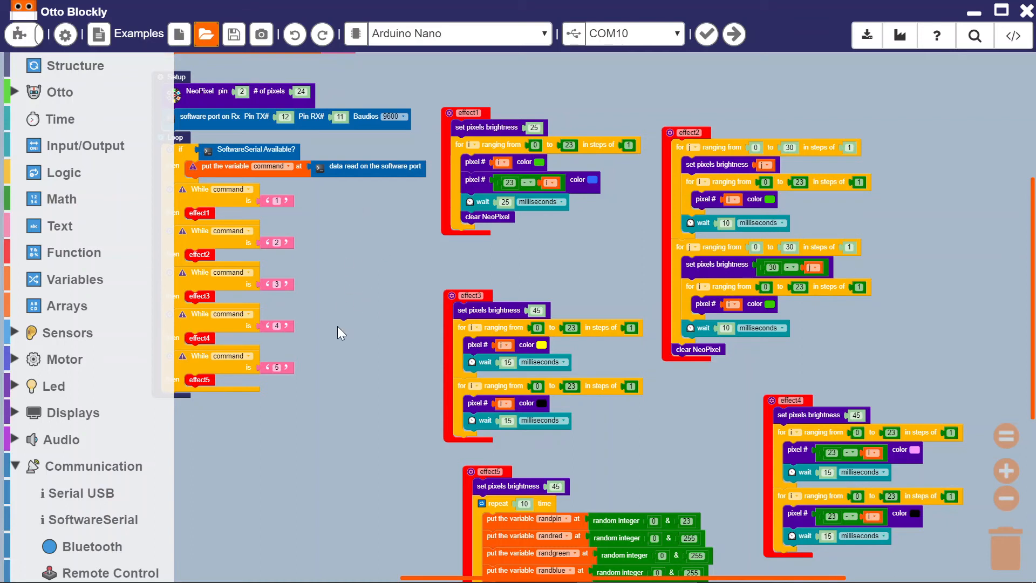
pyautogui.moveTo(411, 321)
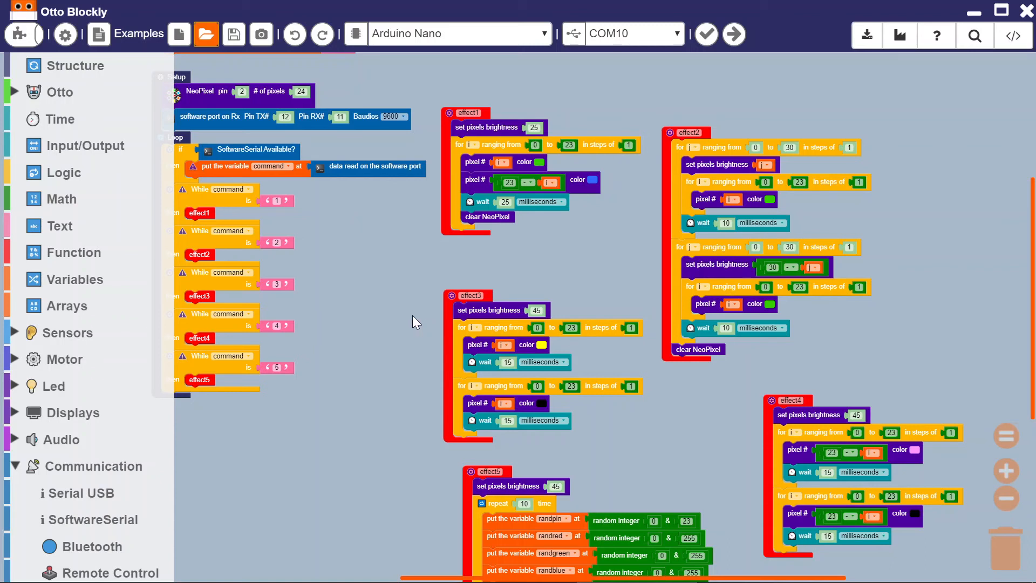
pyautogui.moveTo(401, 325)
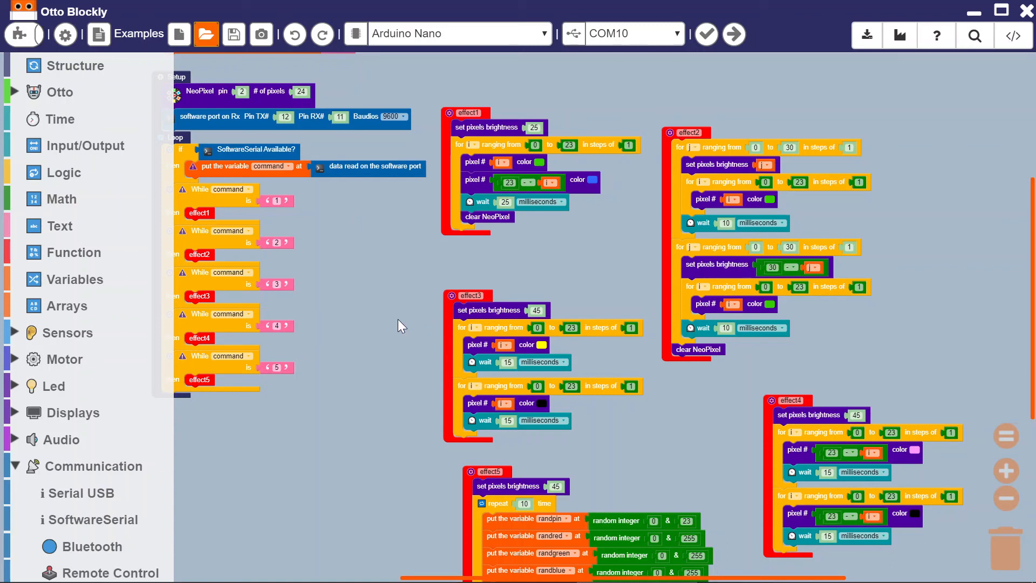